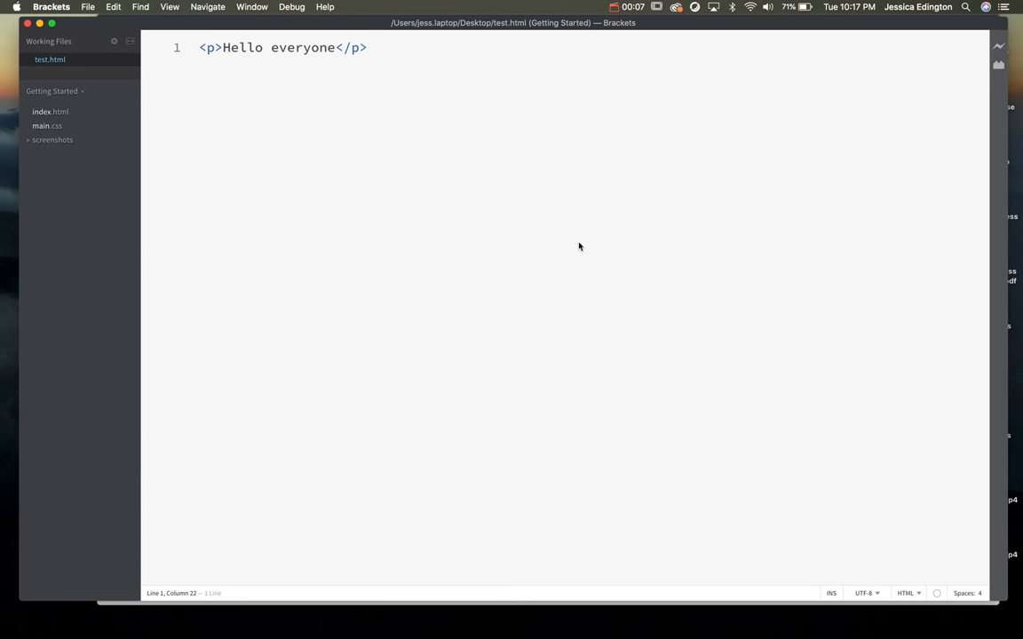
- Browse the Brackets and Edit menus, returning to the Brackets menu for Preferences…
left_click(52, 7)
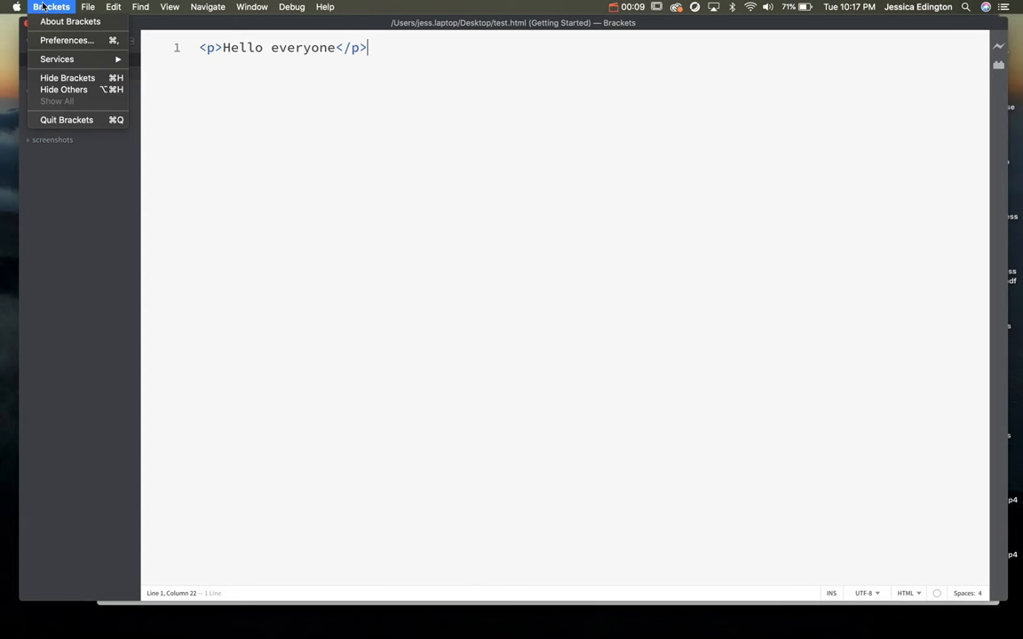
mouse_move(65, 40)
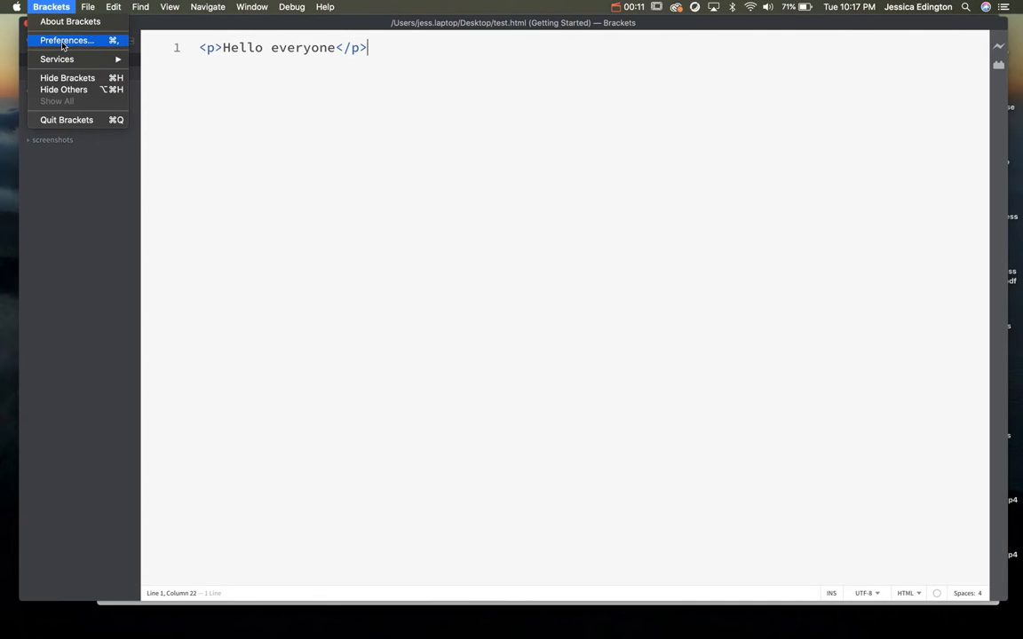
left_click(106, 7)
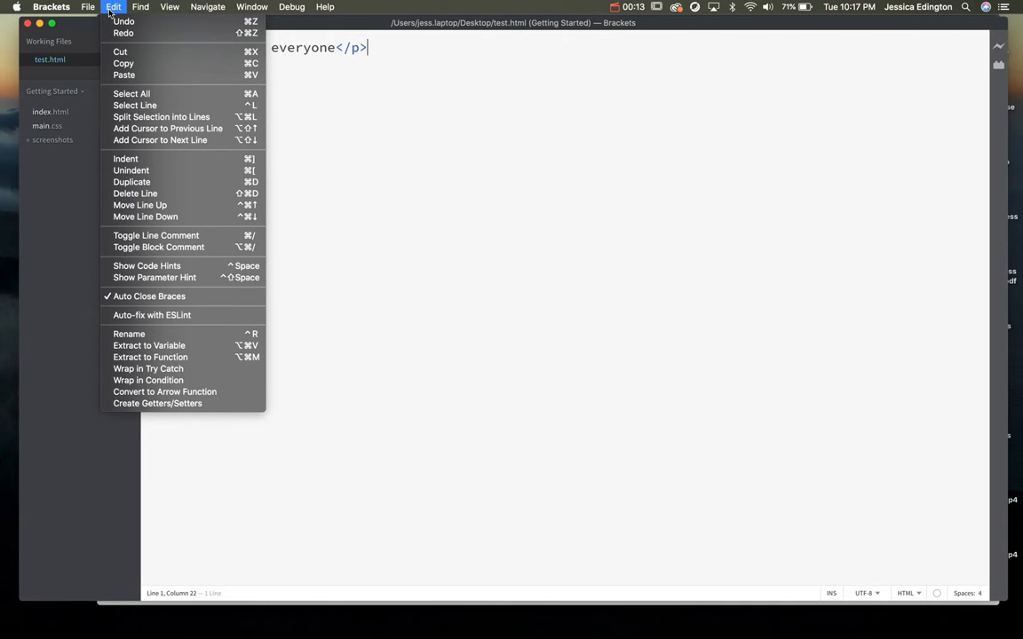
mouse_move(307, 230)
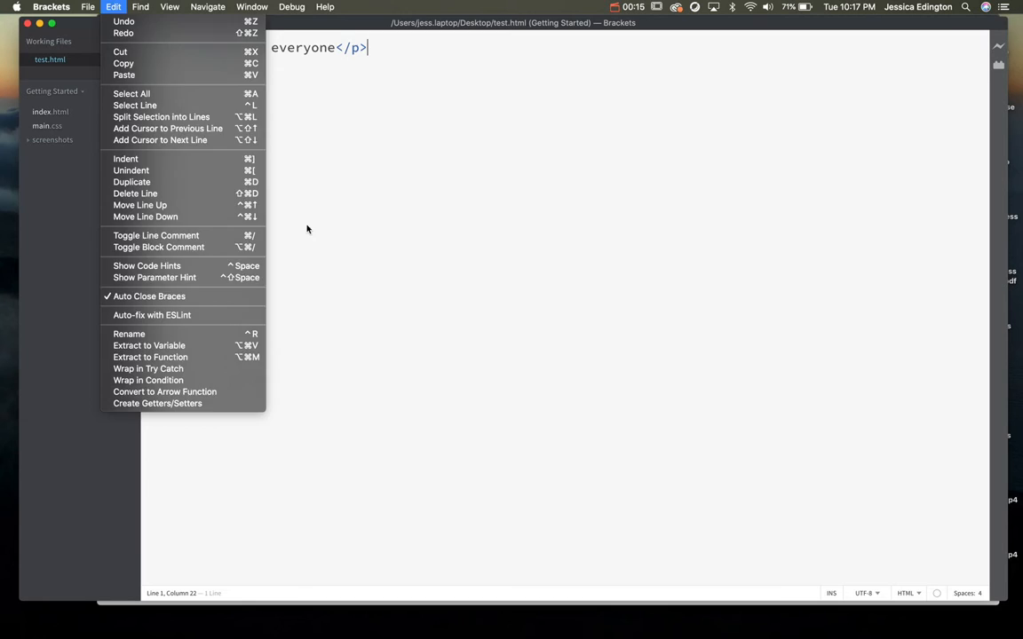
left_click(48, 7)
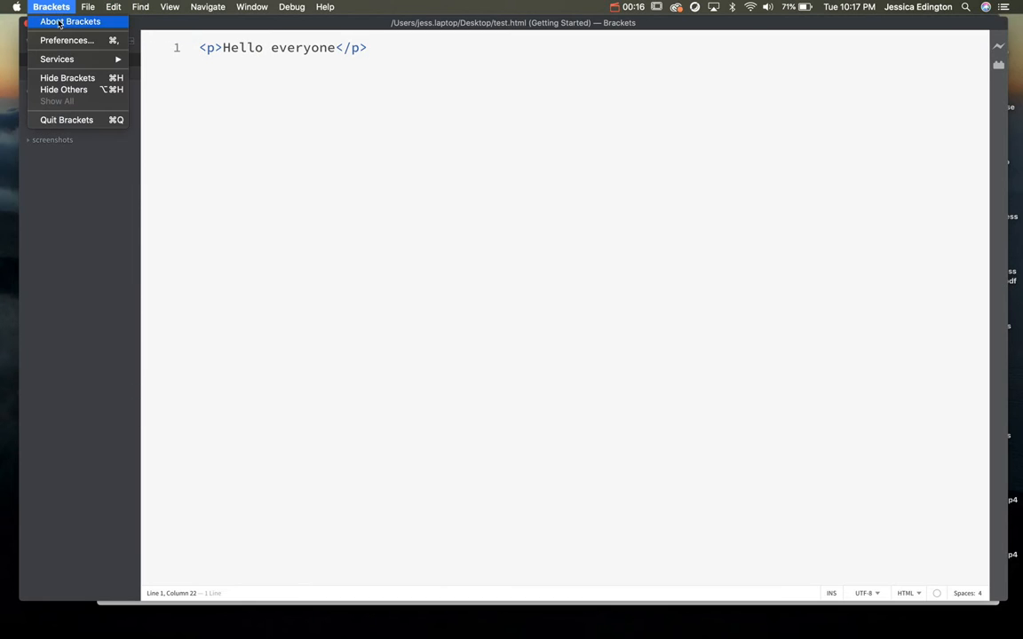
mouse_move(63, 40)
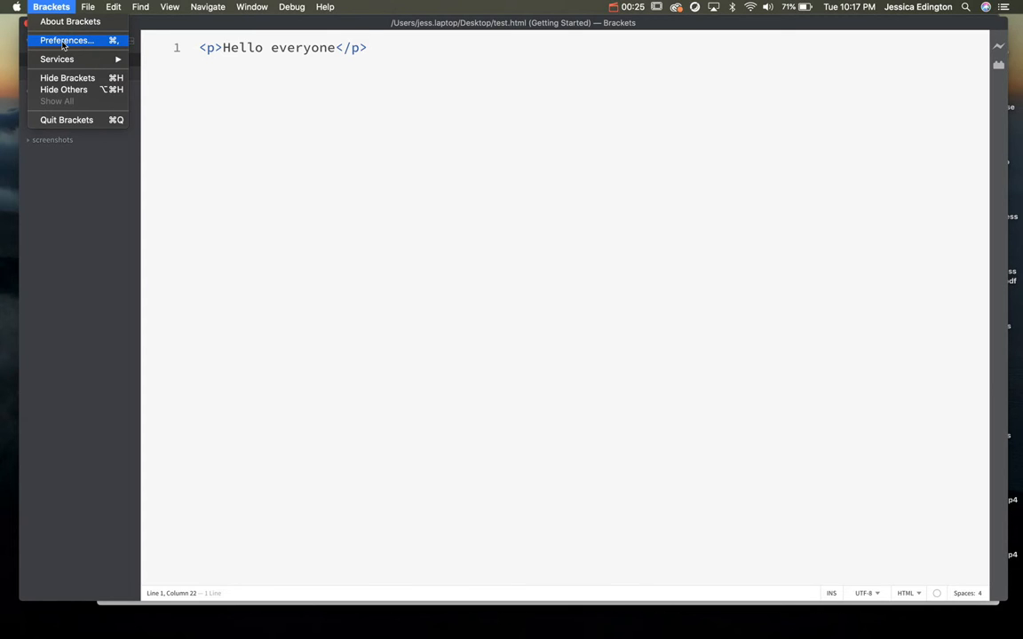
- Open brackets.json via Preferences… beside defaultPreferences.json, with fonts.fontSize at 22
left_click(62, 39)
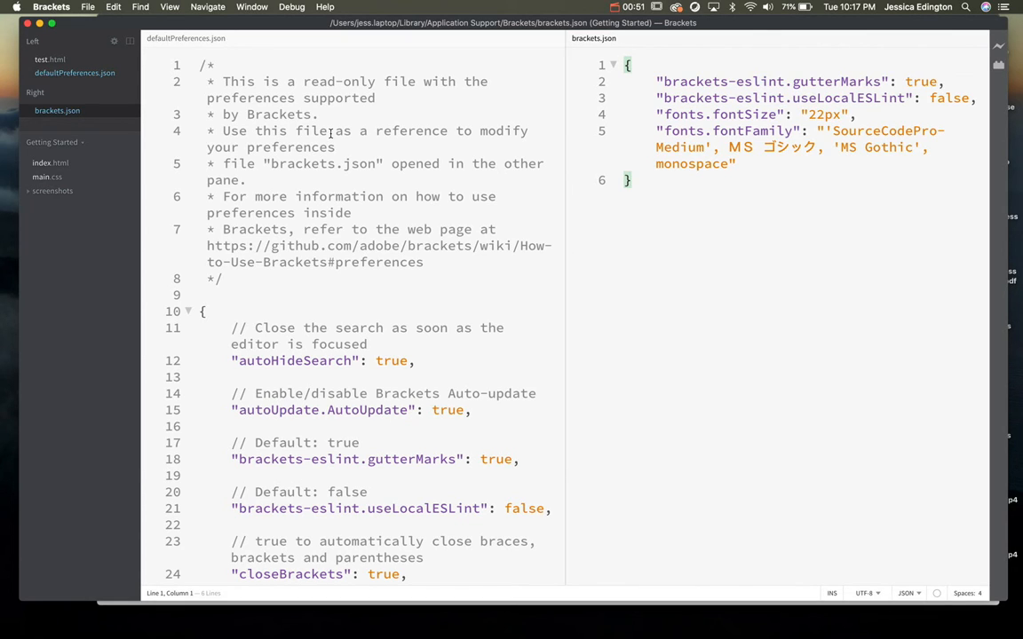
mouse_move(581, 133)
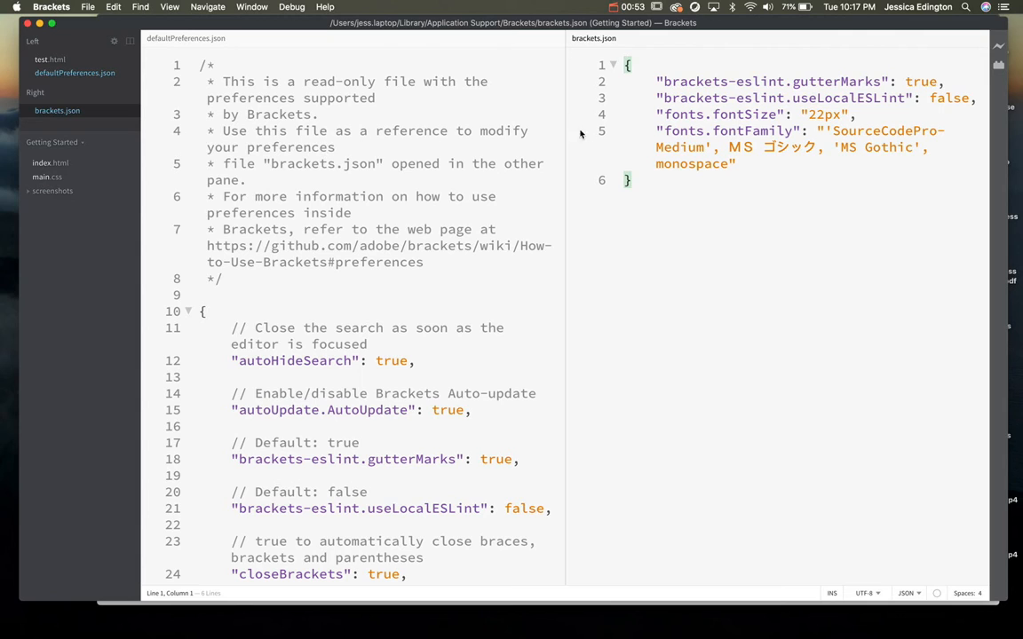
mouse_move(596, 135)
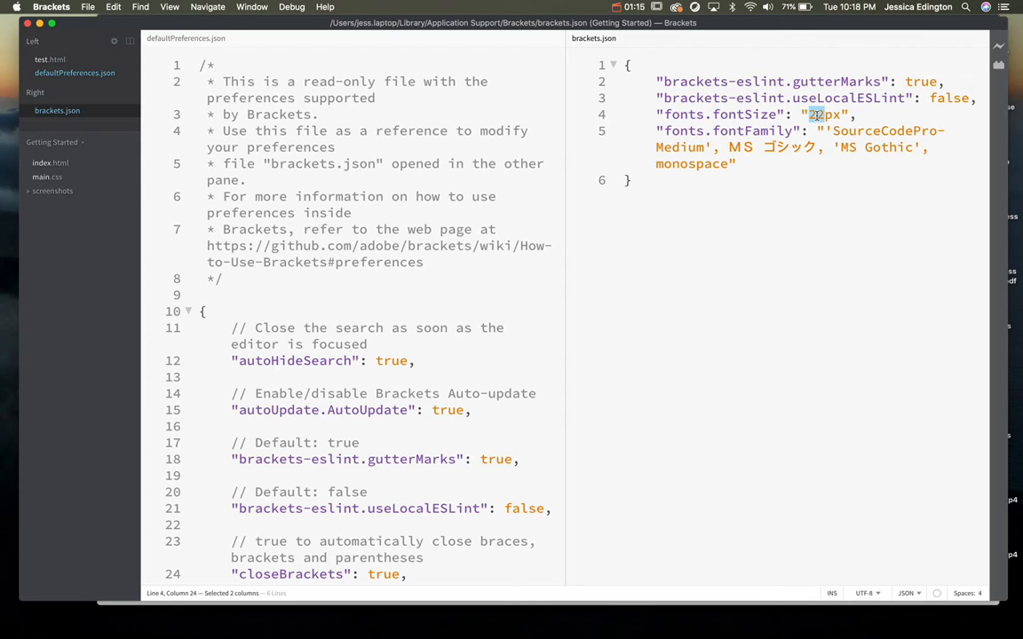
mouse_move(800, 172)
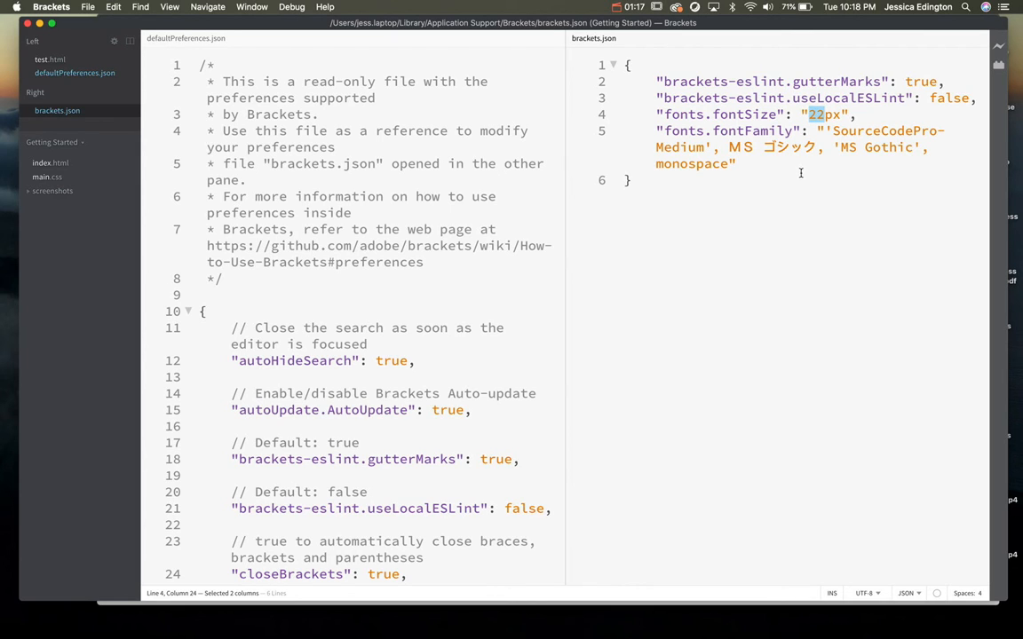
mouse_move(837, 81)
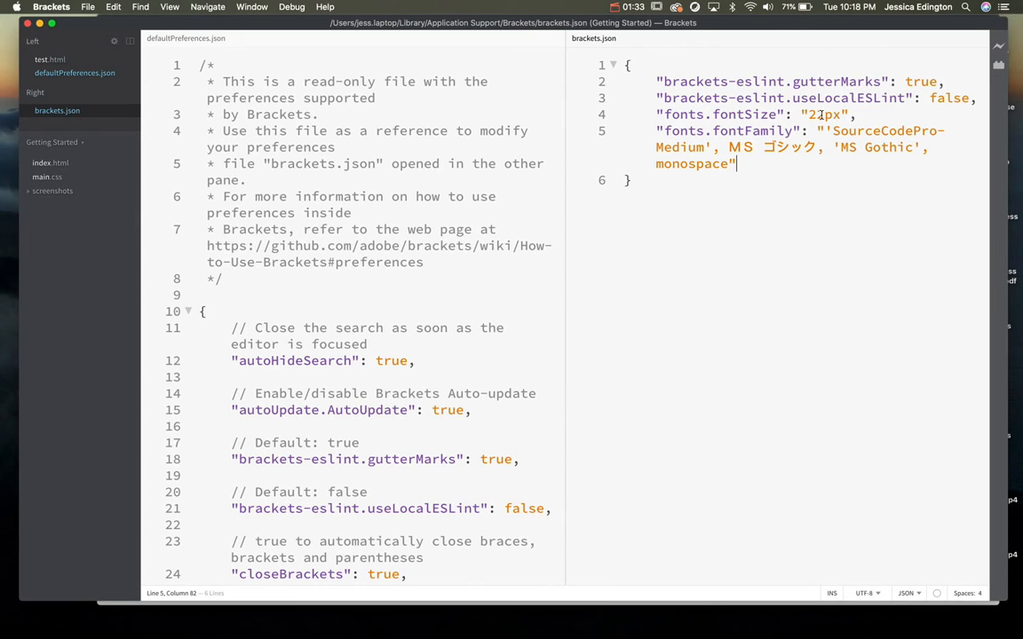
- Change fonts.fontSize to 24, save brackets.json, and close it from Working Files
type("24")
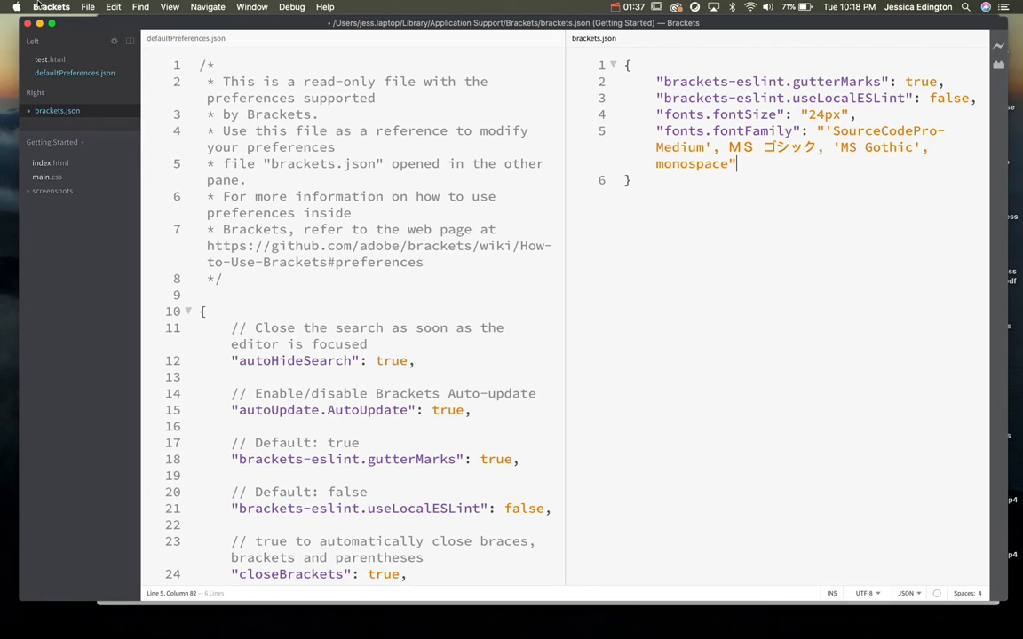
mouse_move(57, 116)
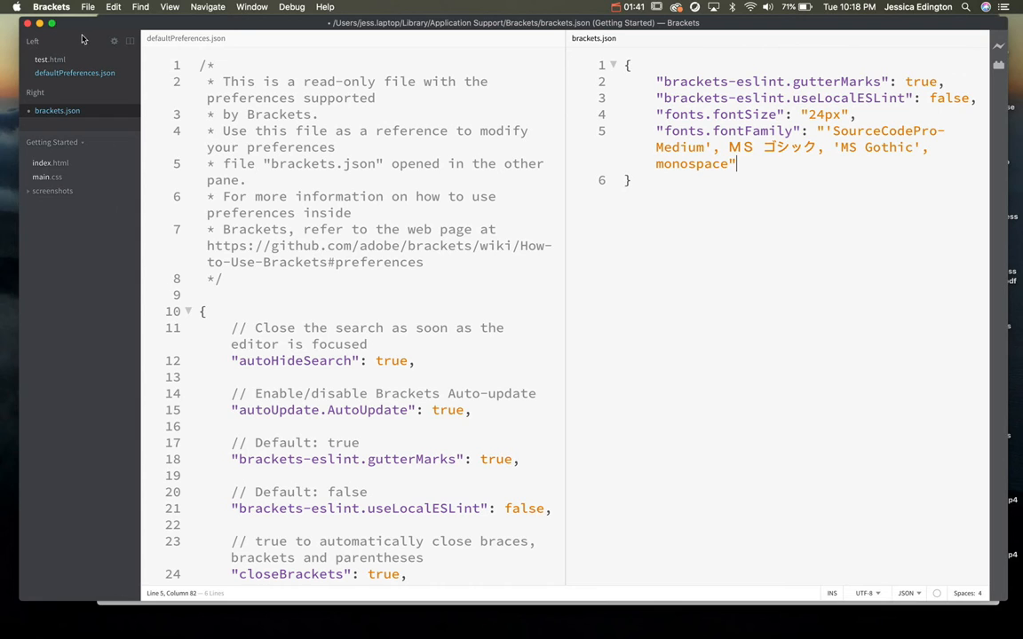
left_click(86, 7)
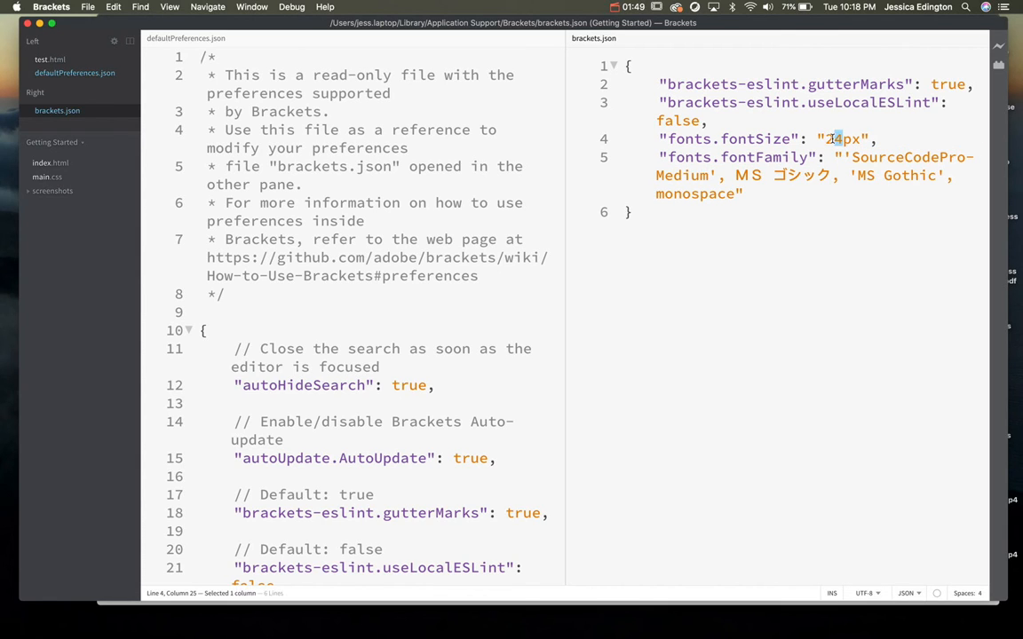
left_click(86, 7)
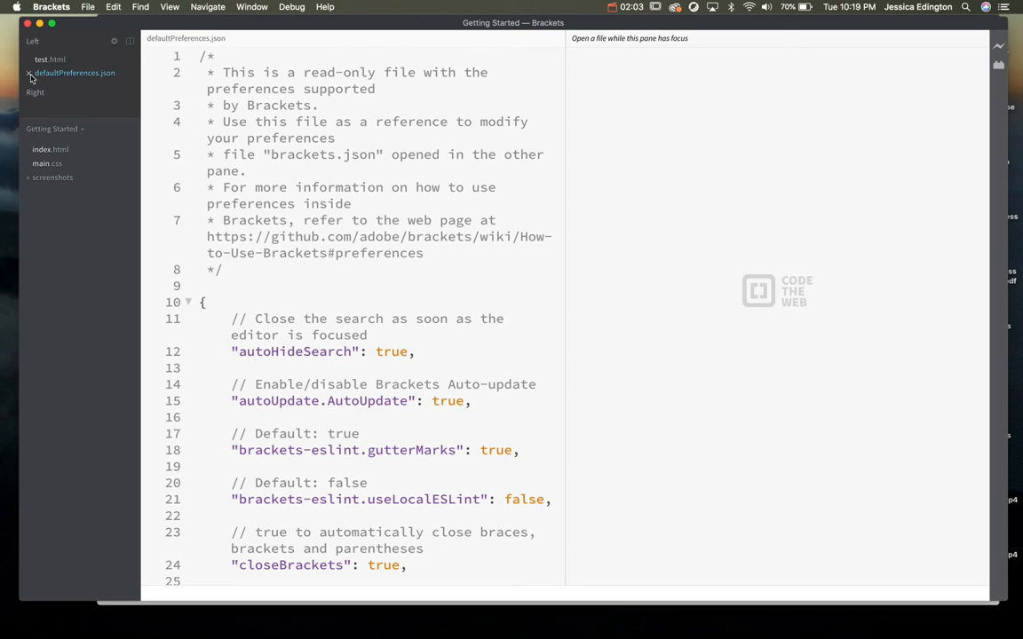
scroll("down", 3)
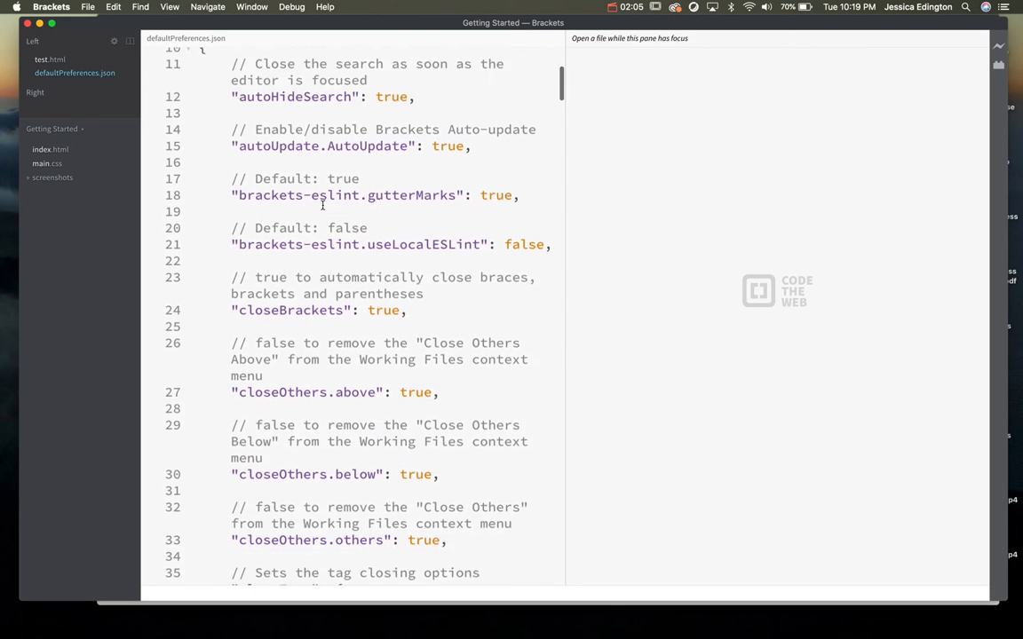
scroll("down", 3)
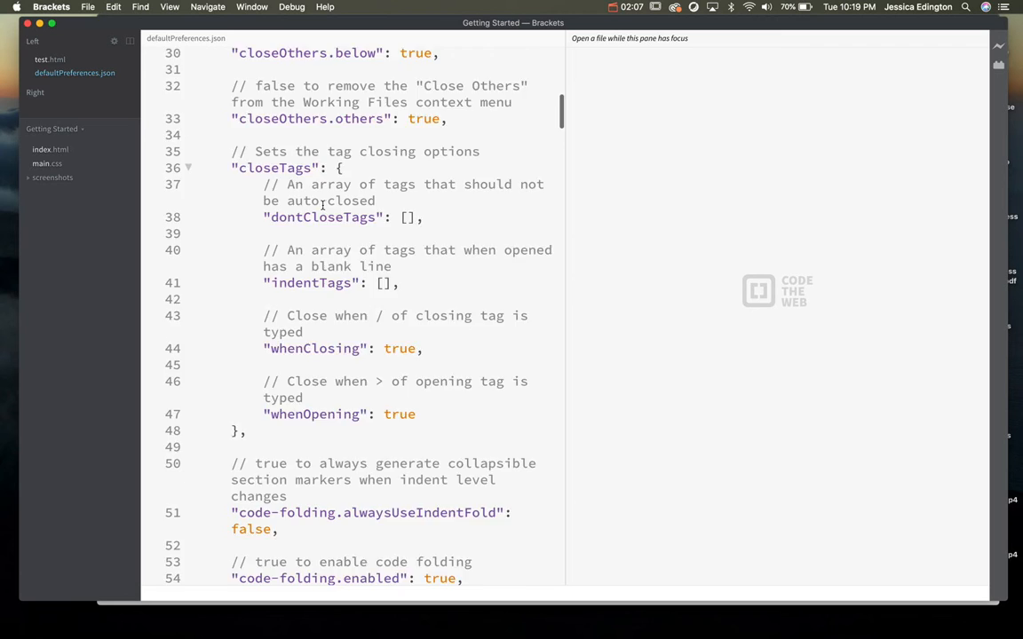
scroll("down", 3)
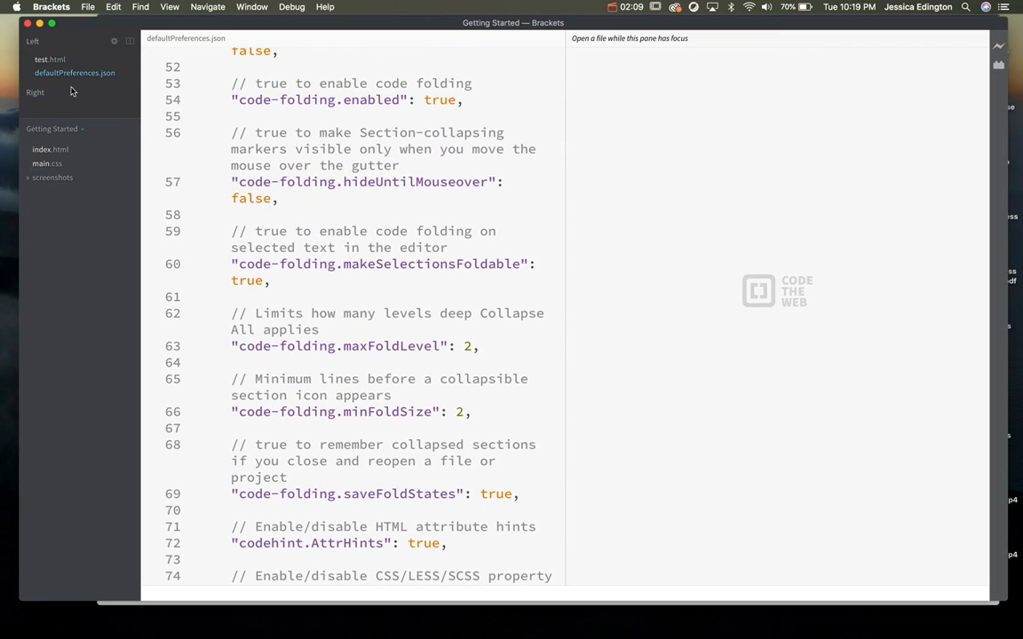
left_click(48, 59)
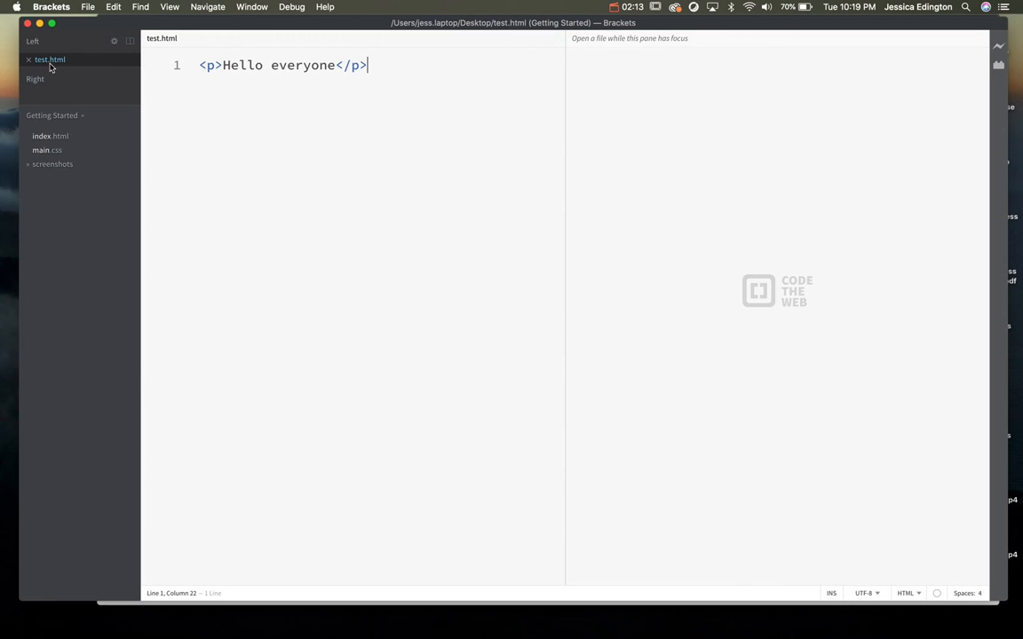
mouse_move(74, 67)
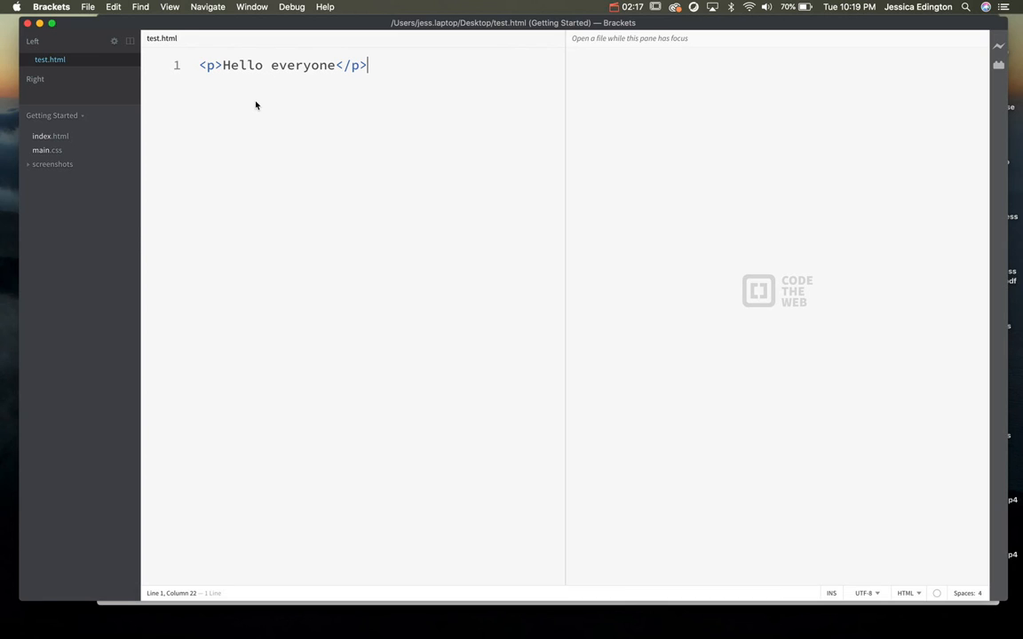
mouse_move(386, 190)
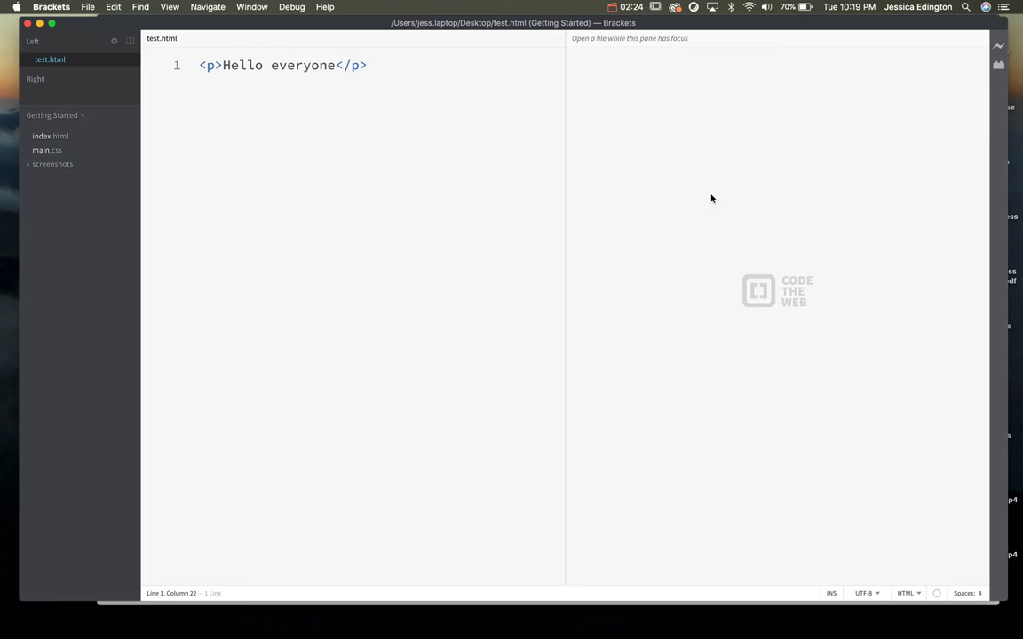
mouse_move(663, 535)
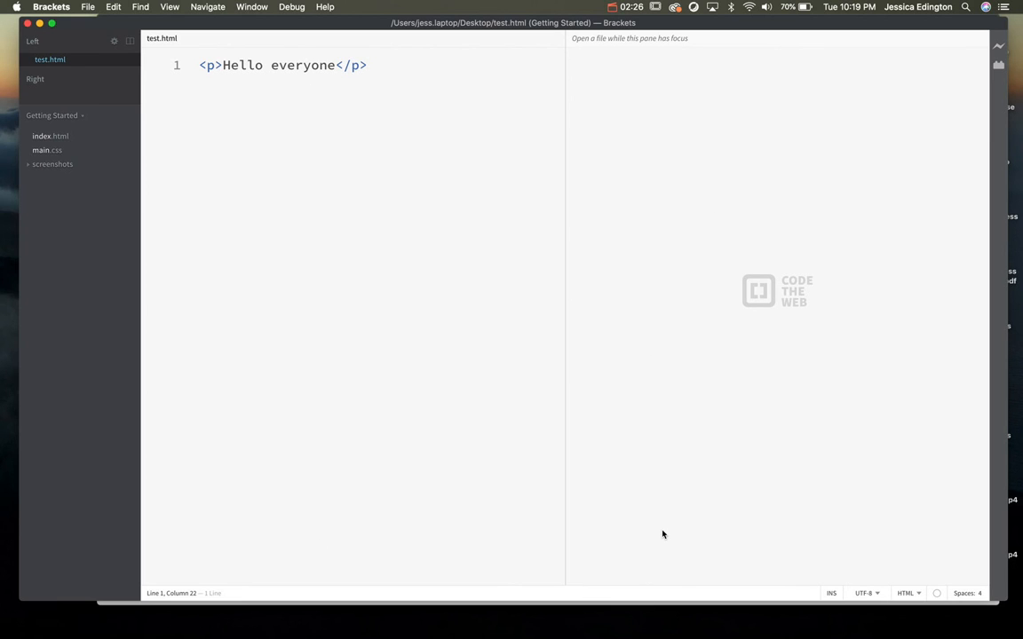
mouse_move(223, 25)
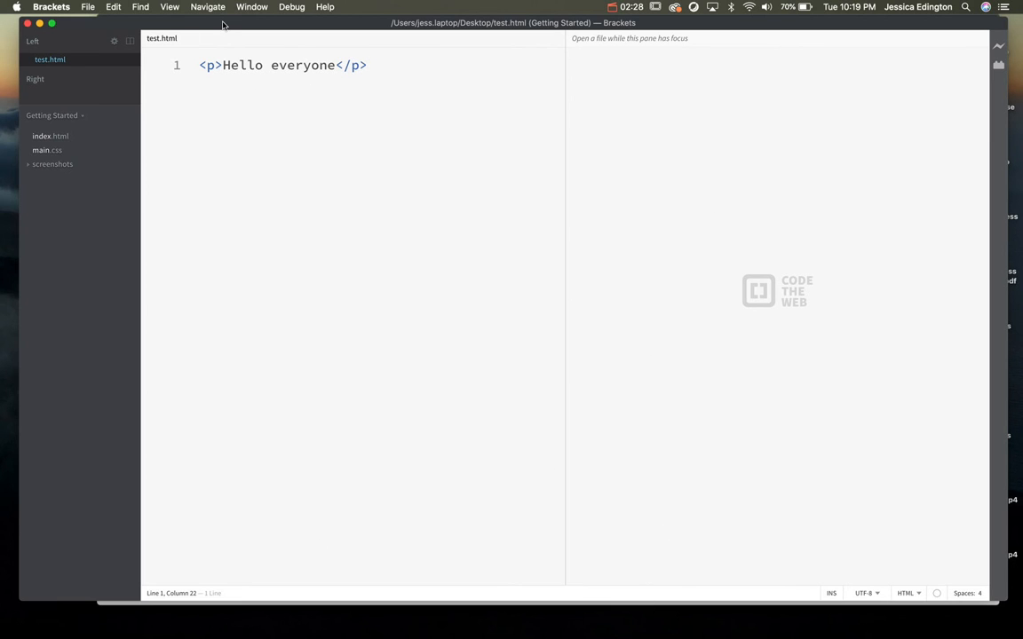
- Enable Highlight Active Line from the View menu
left_click(171, 7)
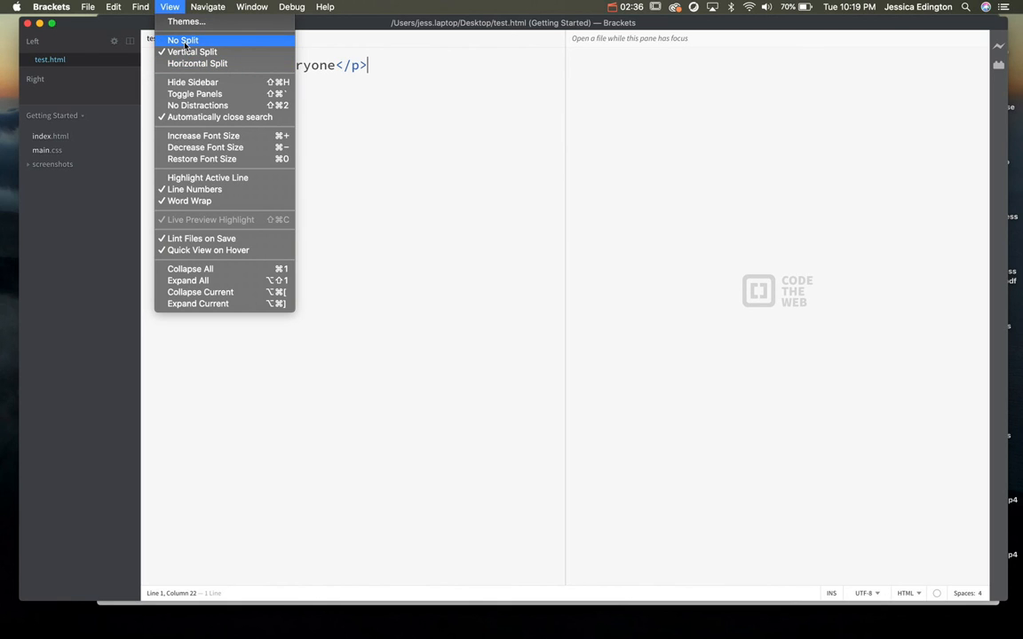
mouse_move(177, 22)
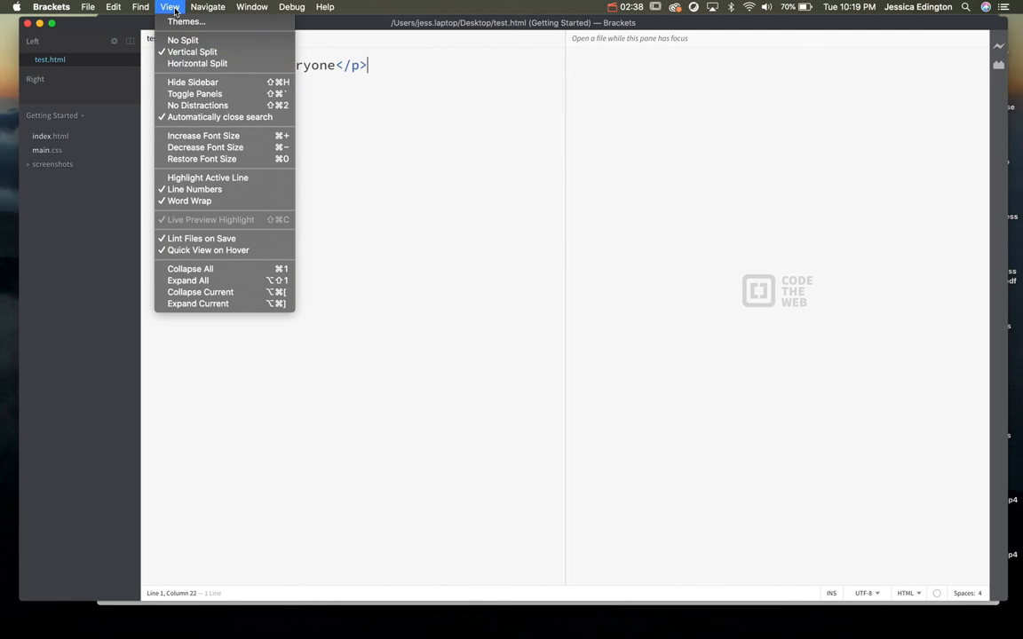
mouse_move(184, 23)
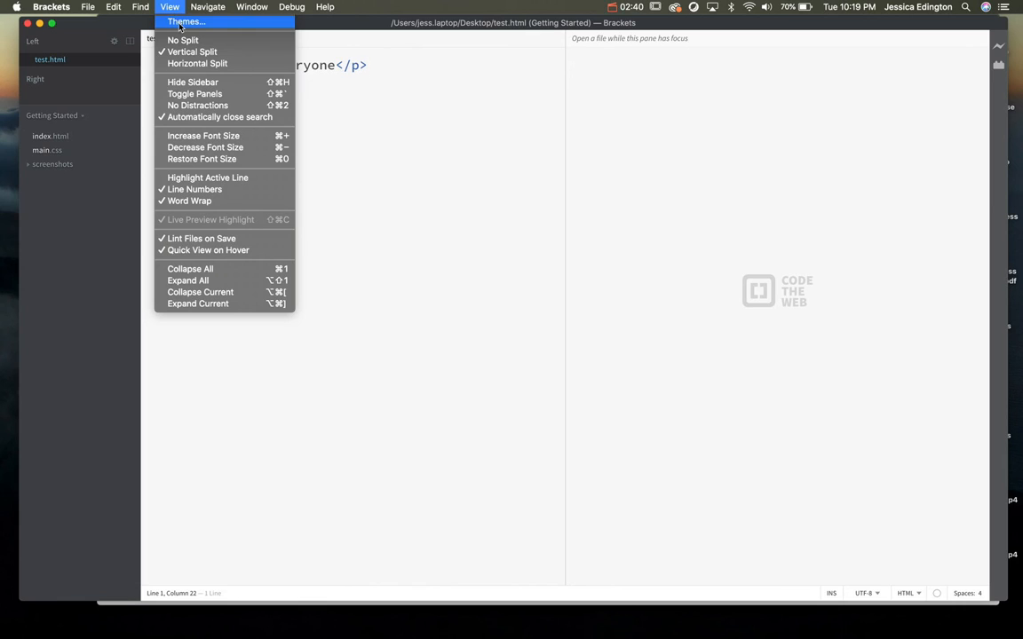
mouse_move(193, 86)
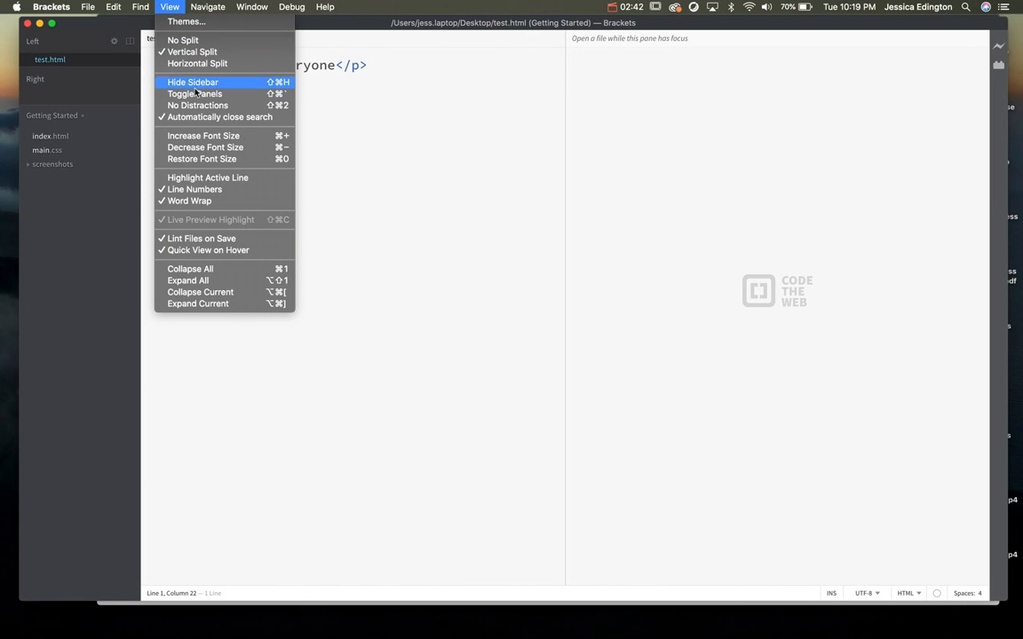
mouse_move(204, 135)
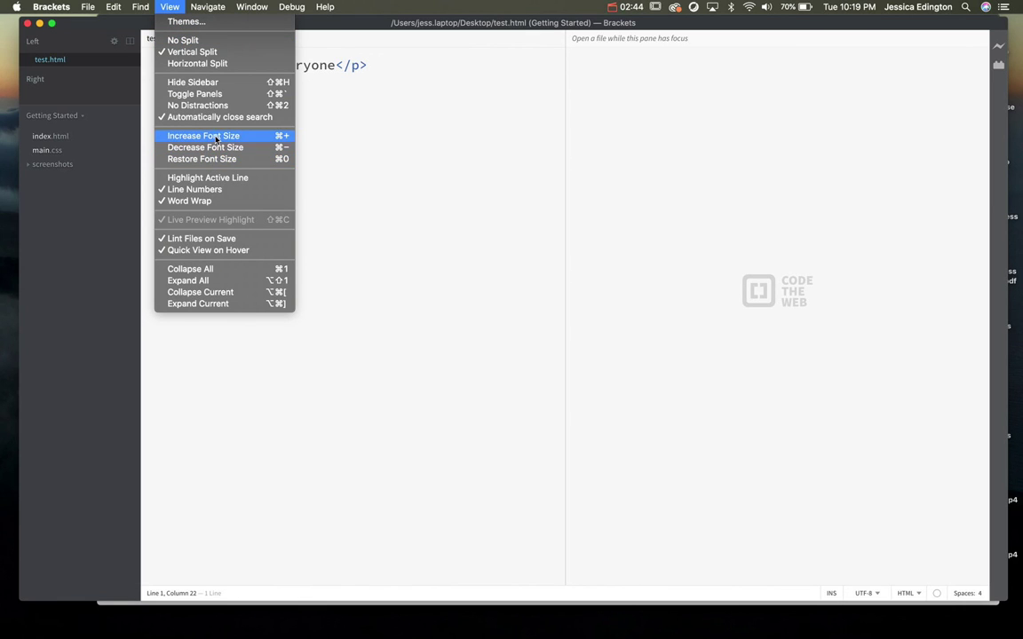
mouse_move(210, 147)
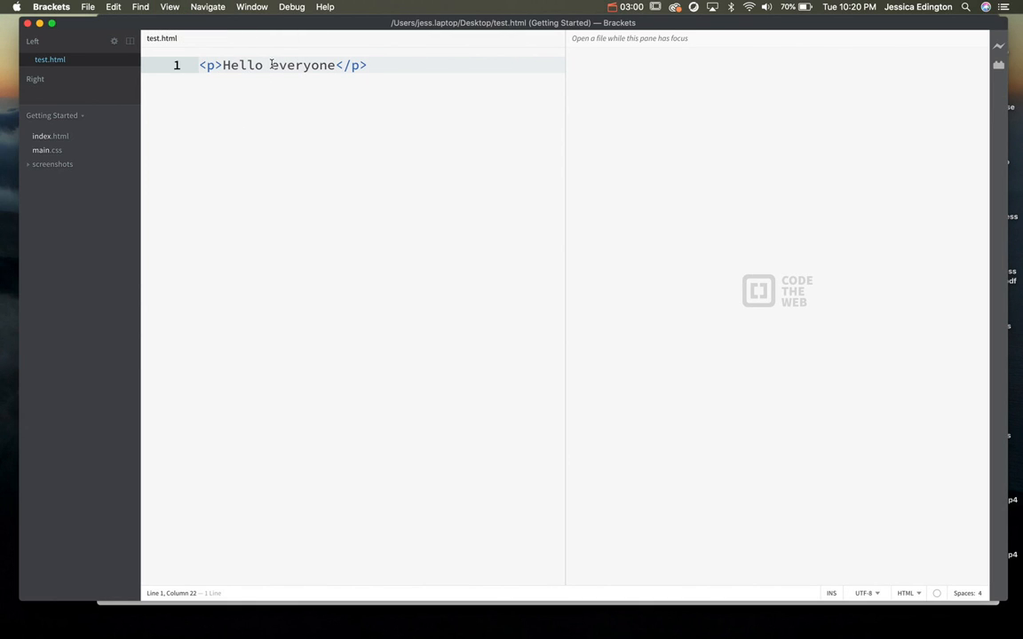
- Add blank lines below the paragraph and confirm Highlight Active Line is checked in View
key("Enter")
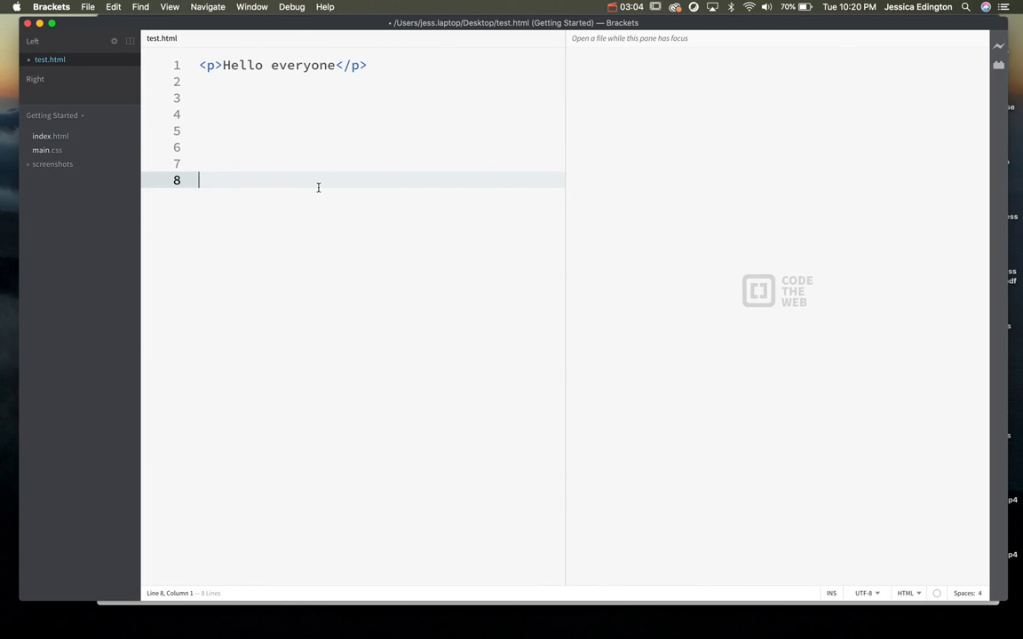
left_click(162, 8)
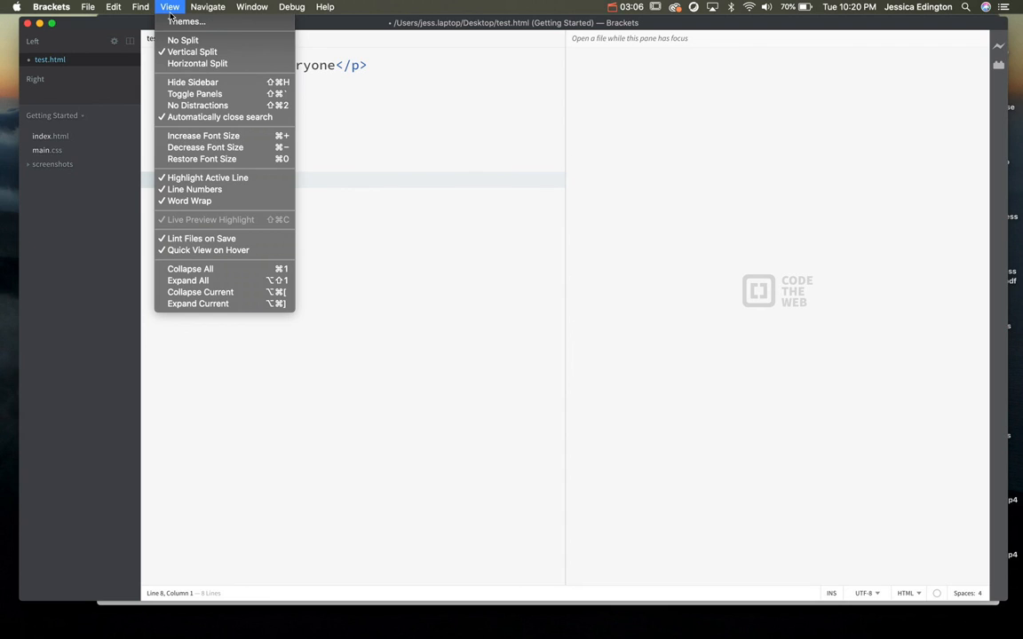
mouse_move(219, 190)
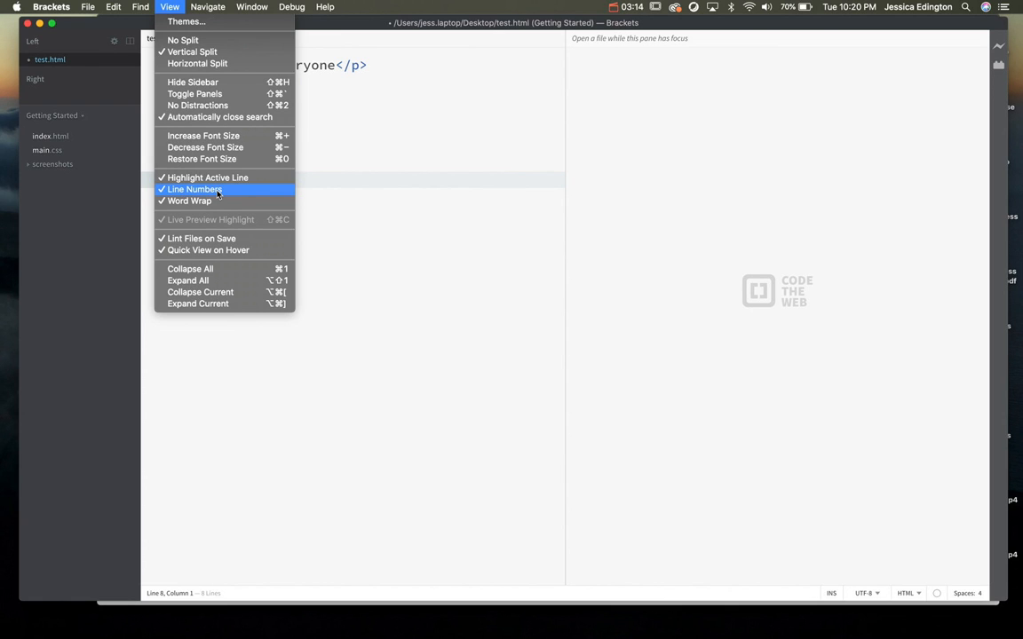
mouse_move(219, 117)
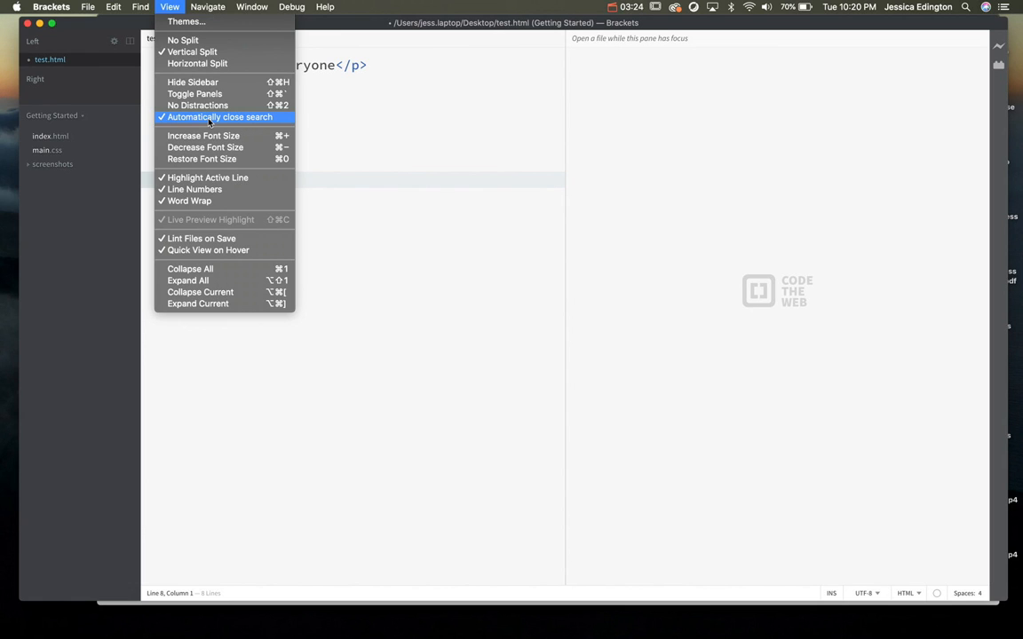
mouse_move(195, 94)
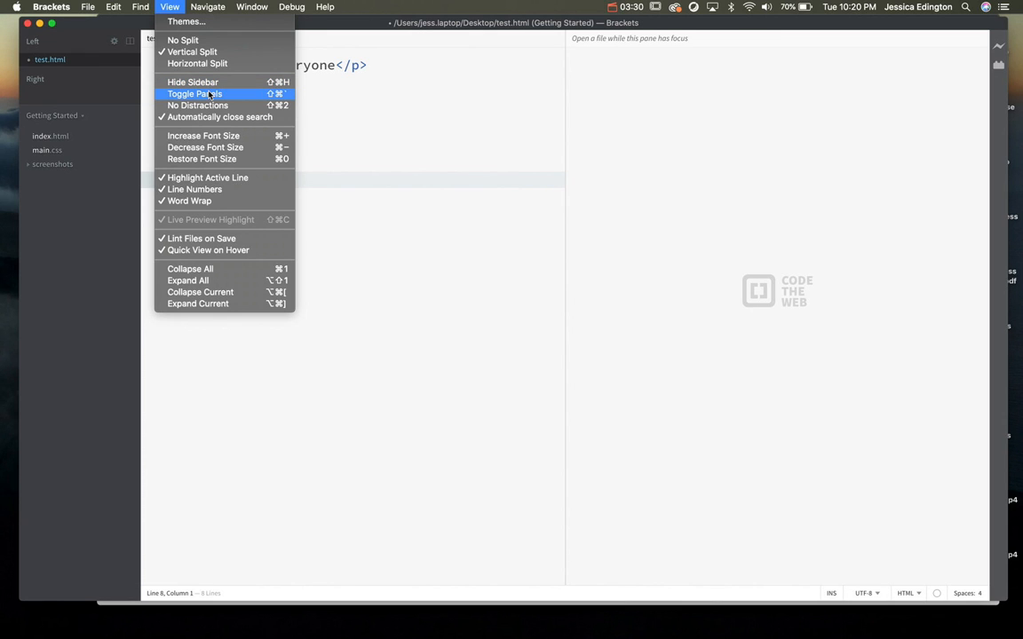
mouse_move(328, 120)
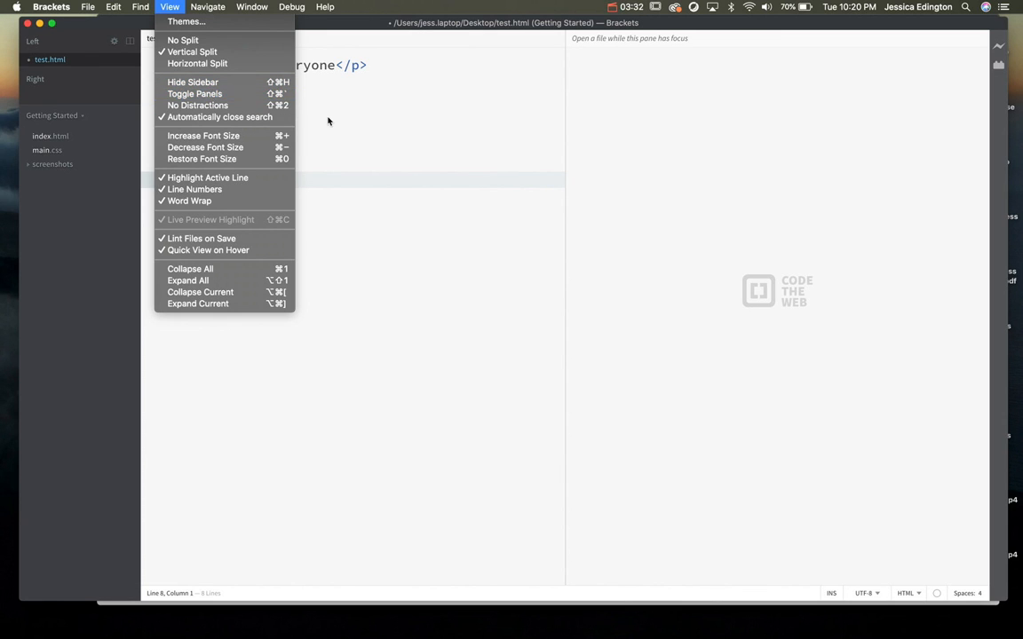
left_click(328, 116)
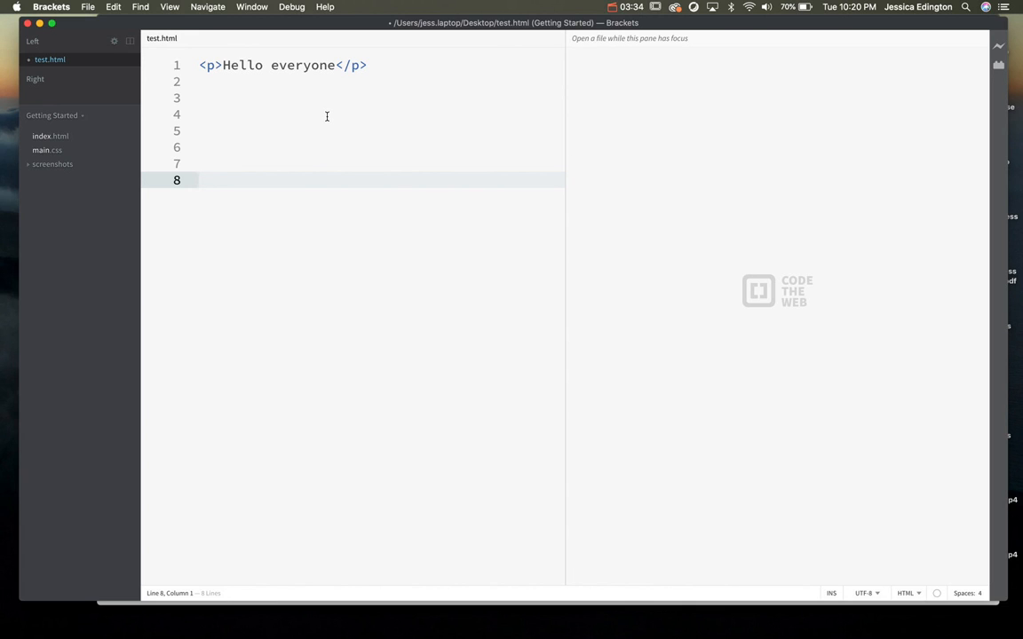